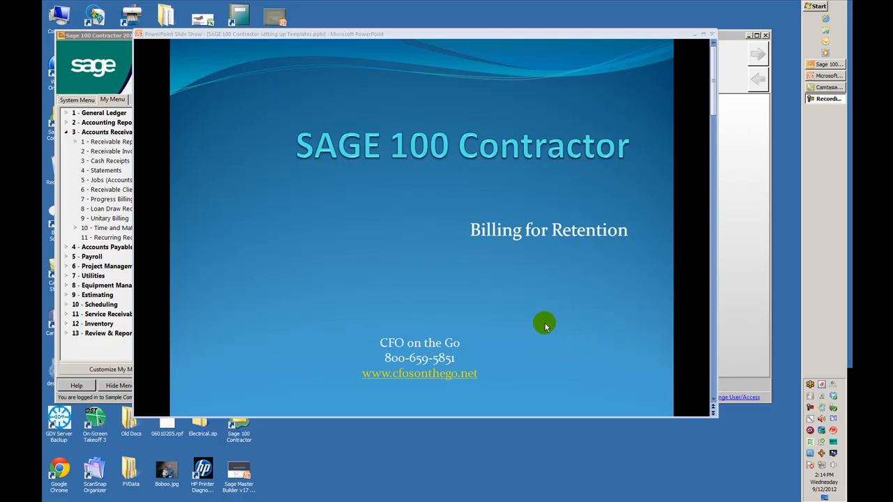
mouse_move(547, 326)
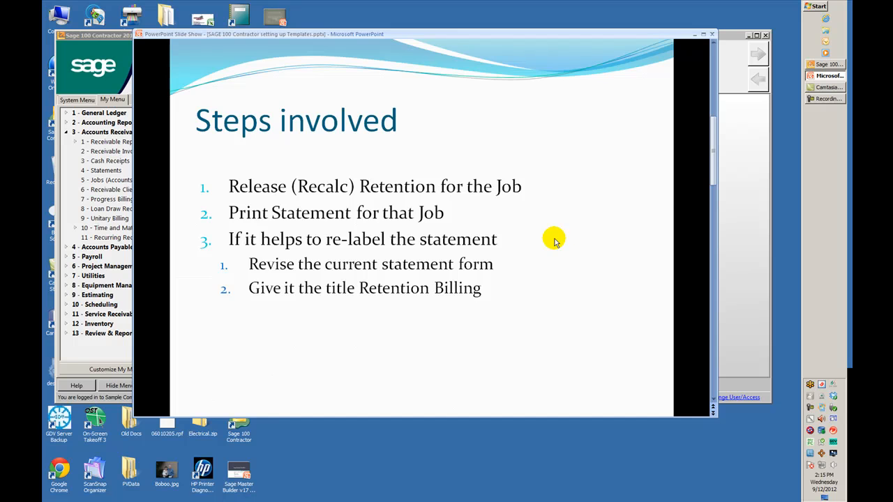
mouse_move(579, 236)
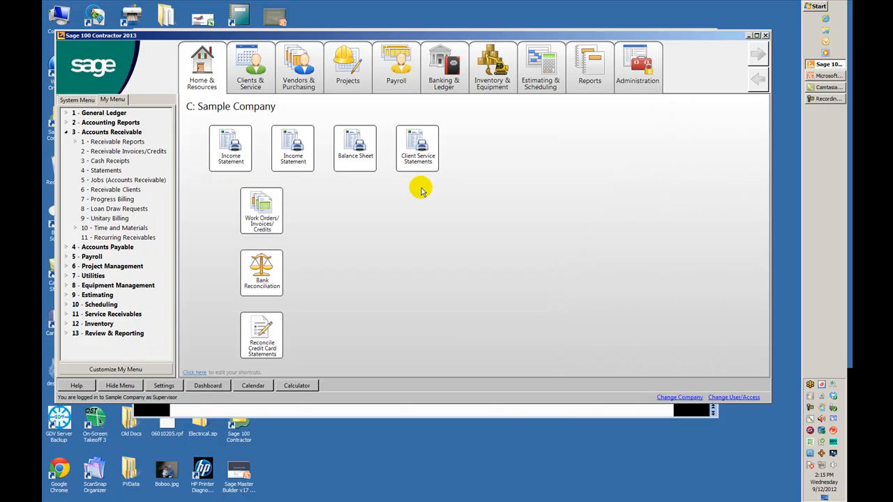
In 3-5 Jobs, set the Williams Post Office job's retainage rate to 0.
left_click(124, 180)
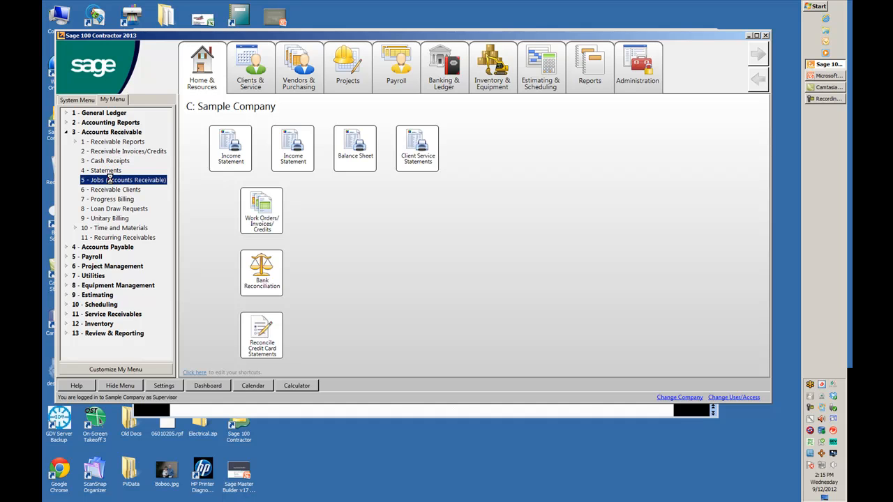
double_click(124, 179)
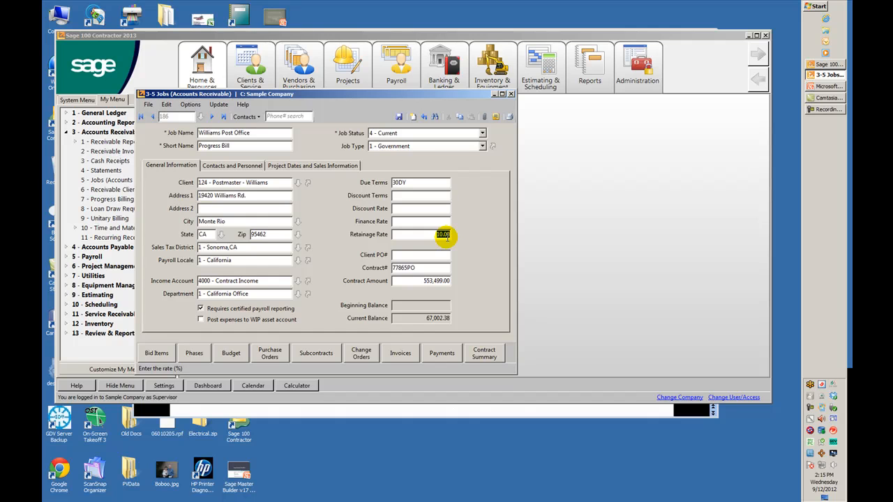
type("0")
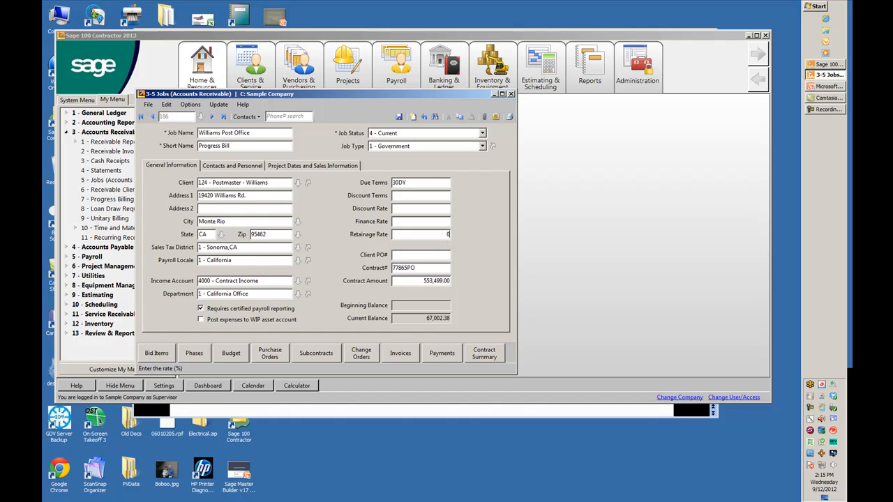
left_click(421, 234)
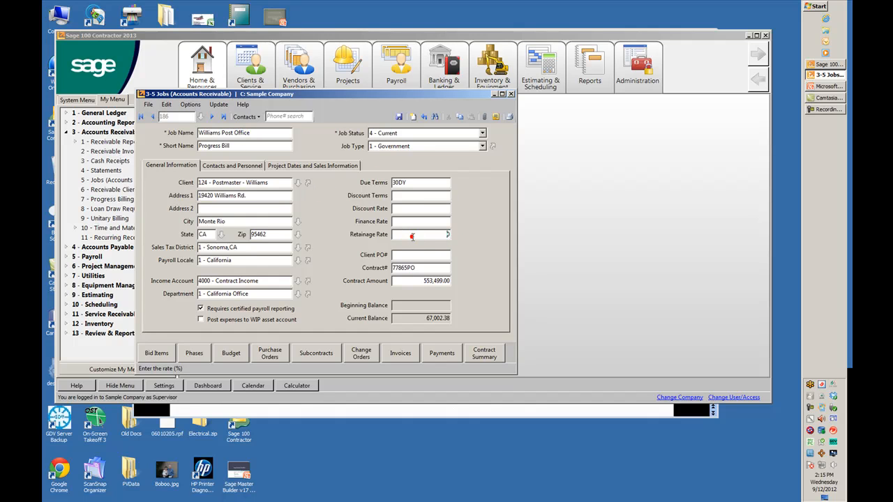
Recalculate retention on the job's invoices as of 09/15/2012 and close the job window.
left_click(218, 103)
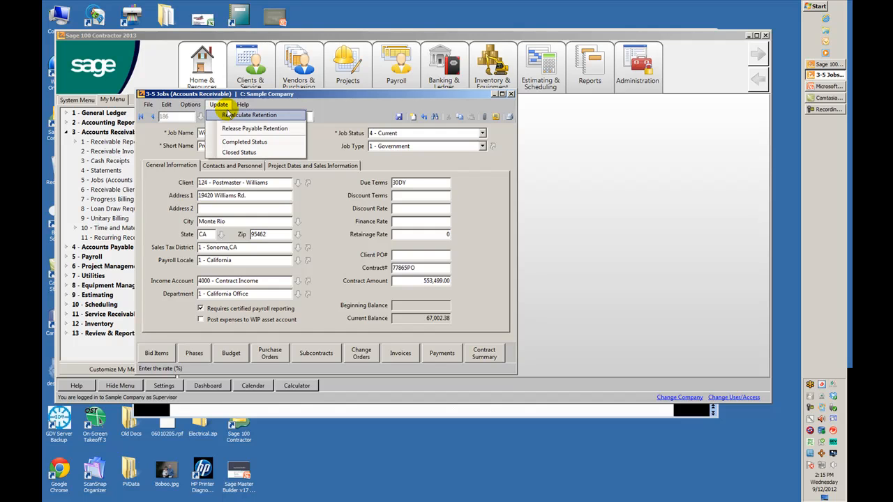
left_click(253, 114)
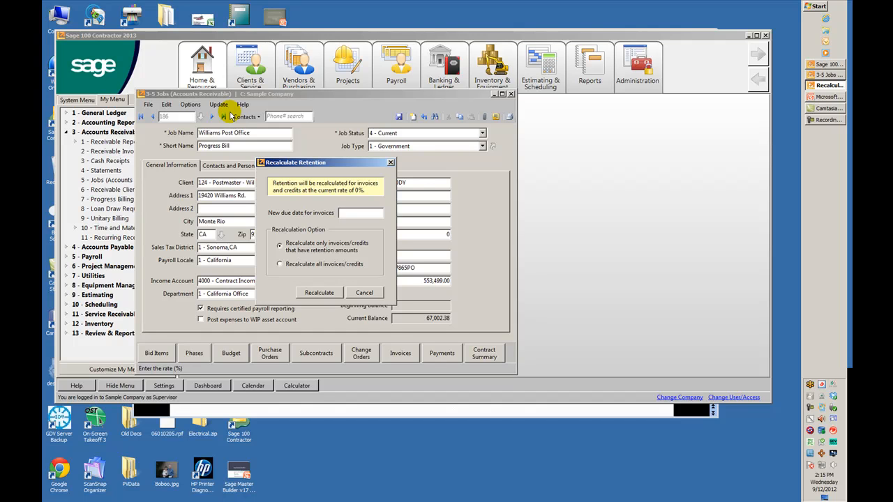
type("091")
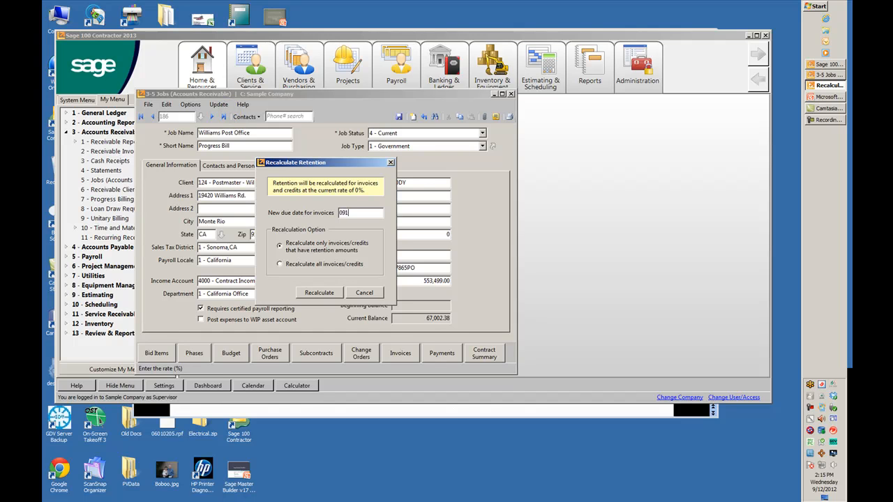
type("09/15/2012")
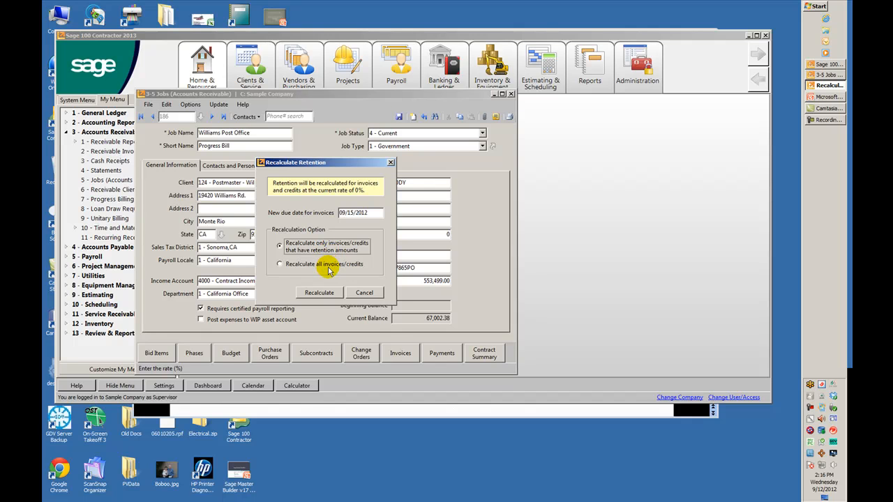
left_click(318, 293)
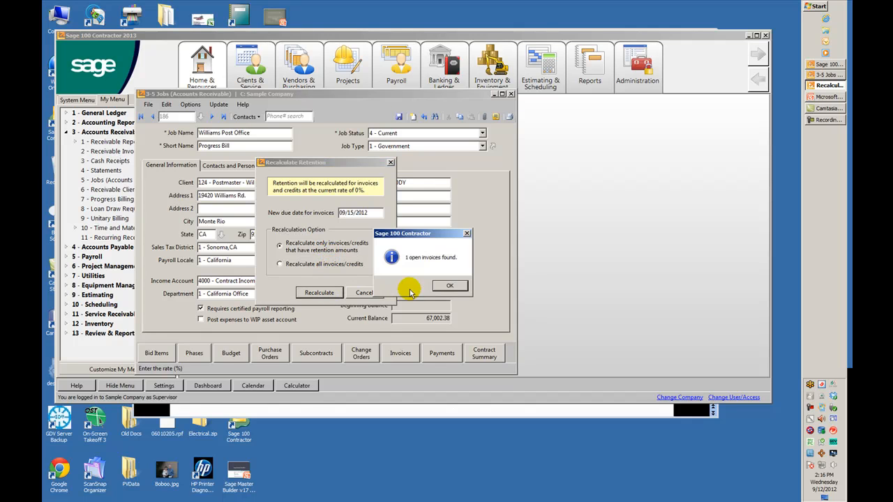
left_click(449, 284)
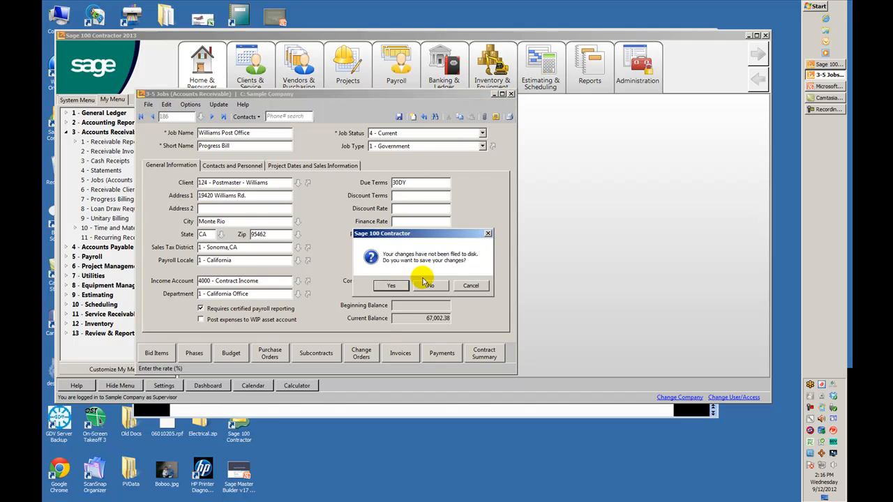
left_click(428, 285)
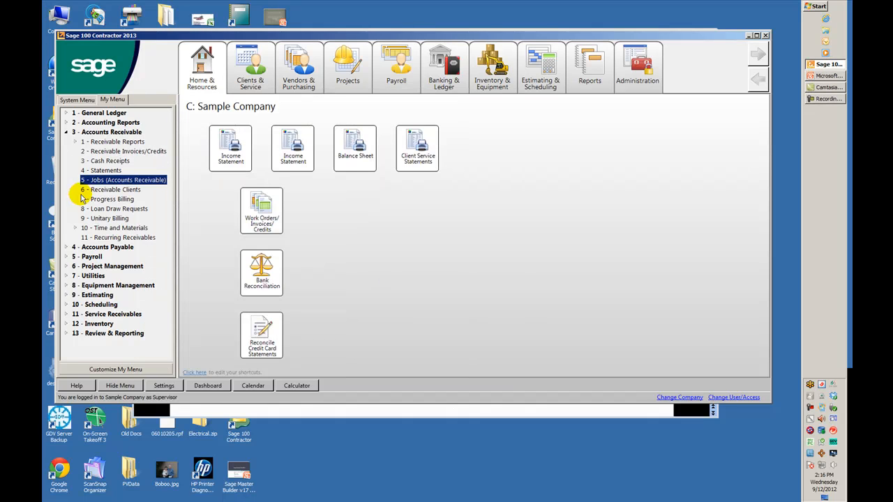
In 3-4 Statements, enter job 186 and start a screen preview with statement date 0915.
left_click(106, 170)
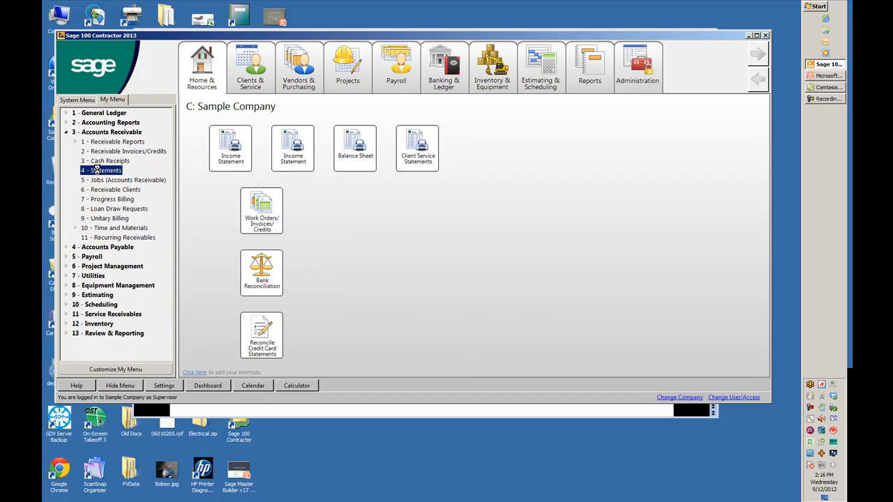
double_click(105, 170)
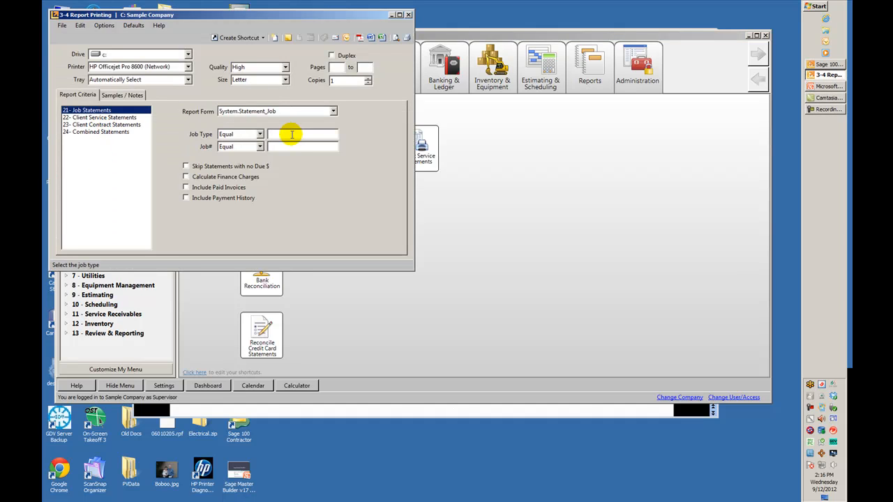
type("186 - Williams Post Office")
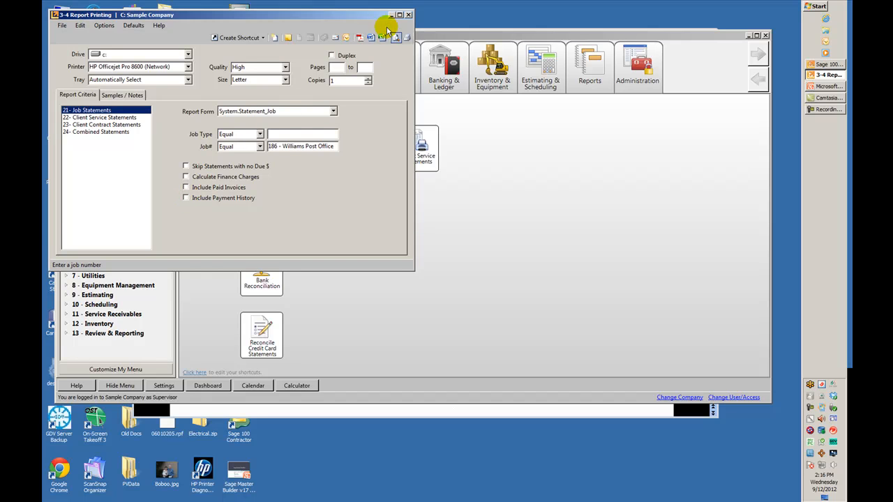
mouse_move(396, 37)
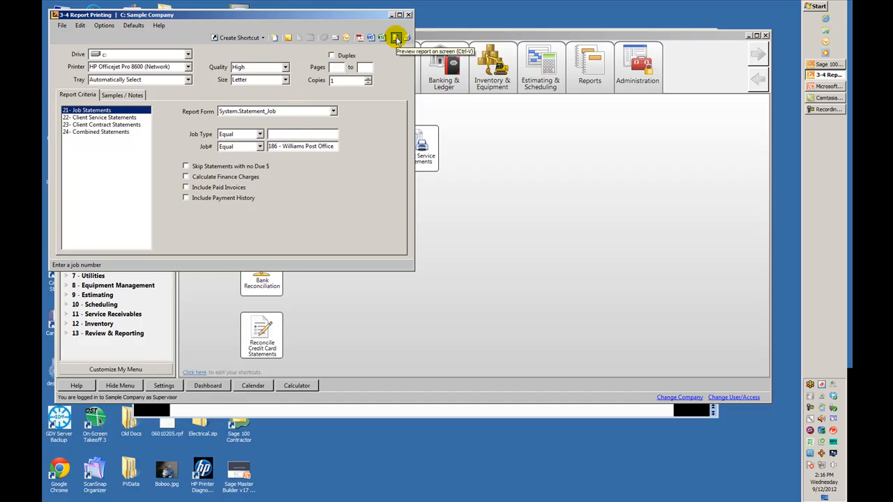
left_click(396, 36)
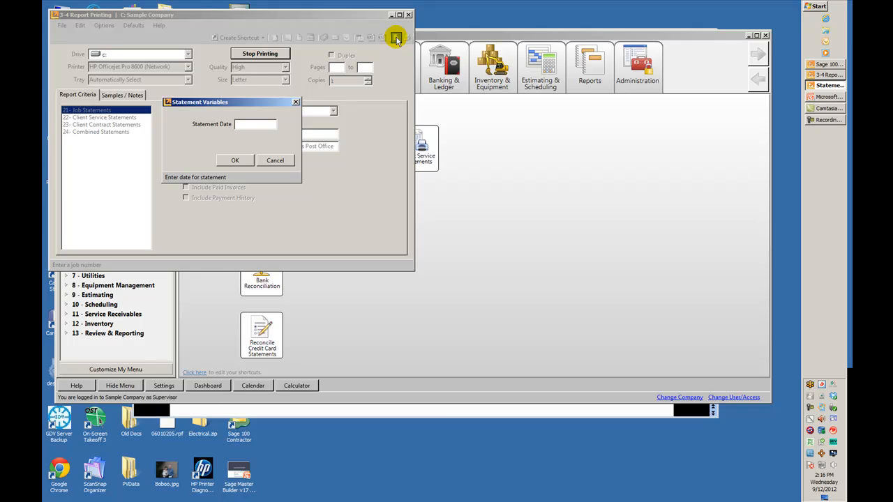
type("0915")
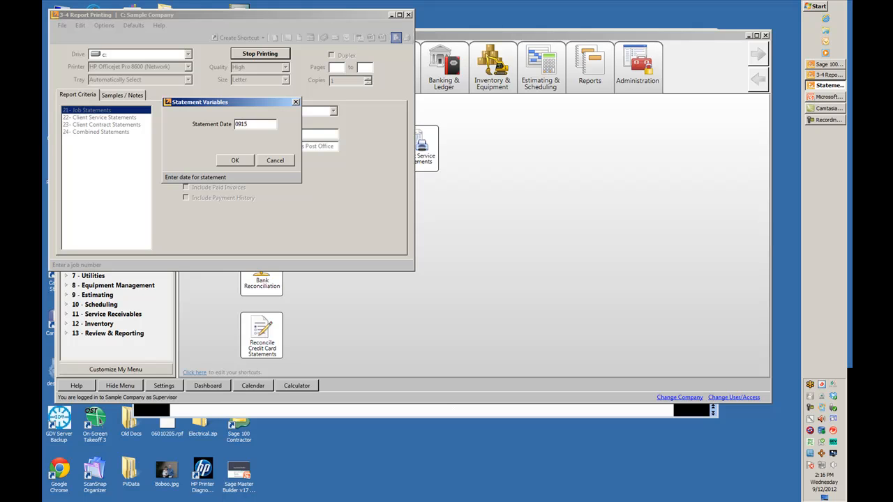
Show the job statement dated 09/15/2012 with 67,002.38 due and review it.
left_click(234, 159)
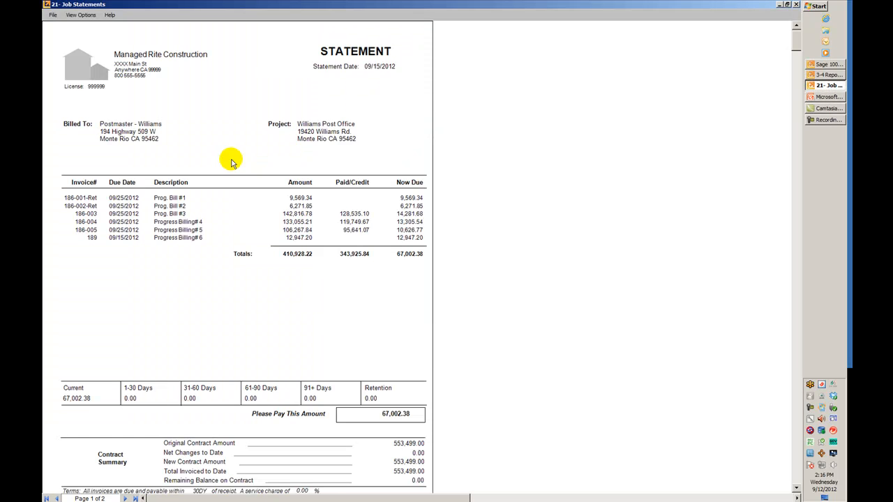
mouse_move(150, 210)
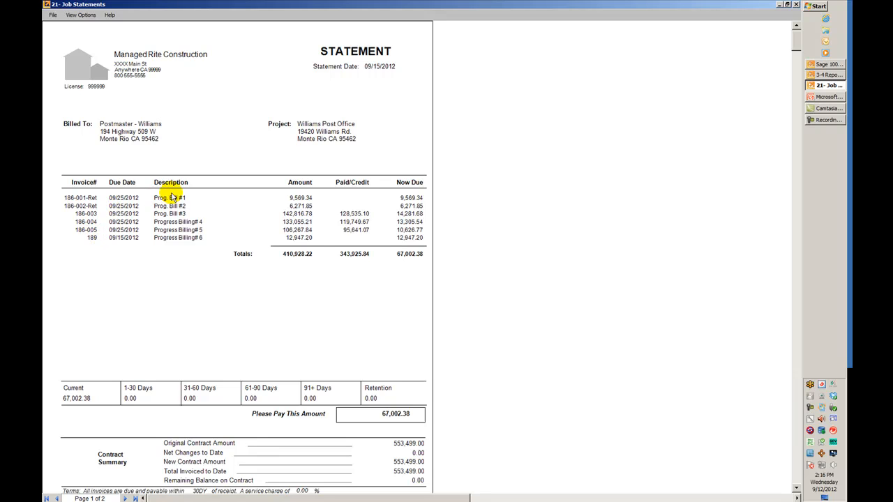
mouse_move(173, 221)
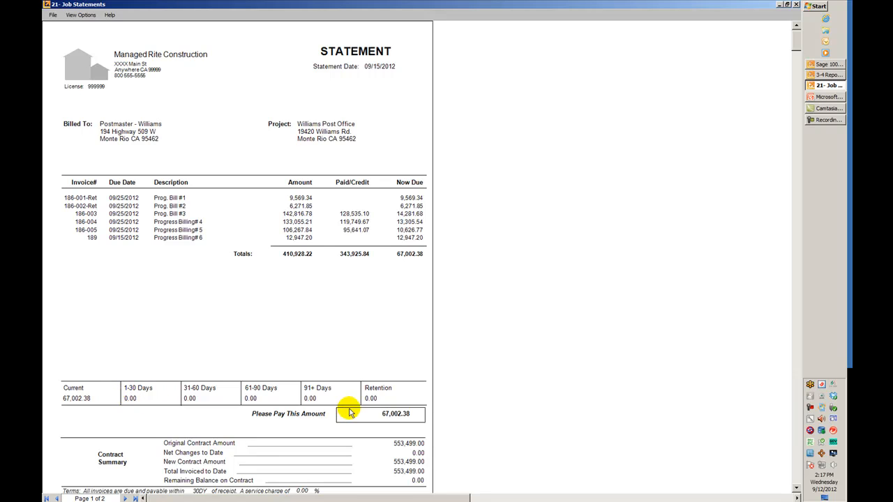
mouse_move(376, 417)
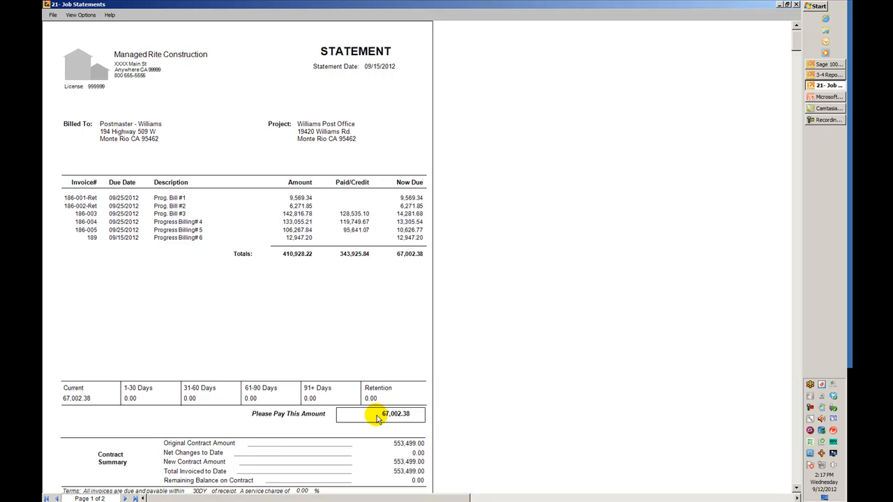
scroll("down", 3)
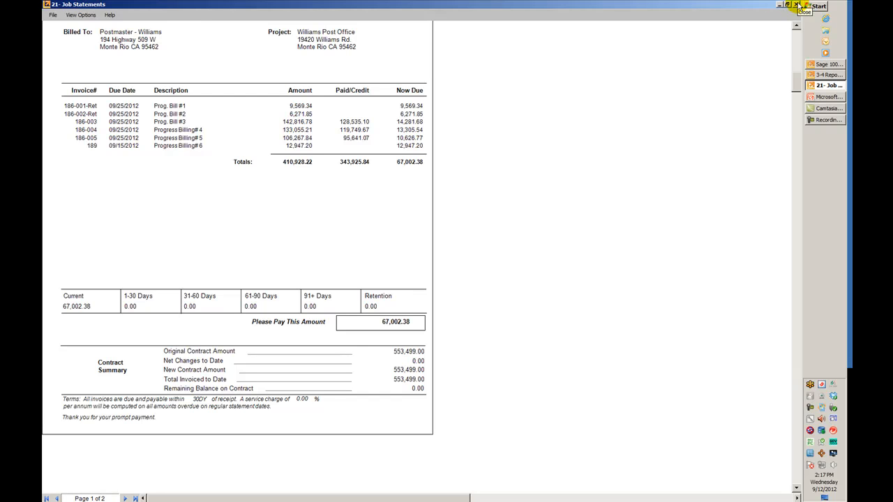
Save a copy of the statement report form into the ManagedRite folder.
left_click(796, 4)
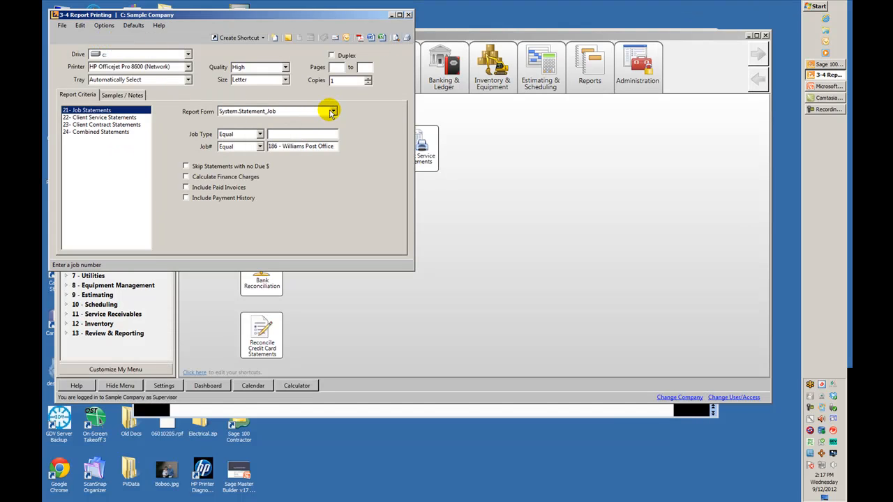
left_click(332, 111)
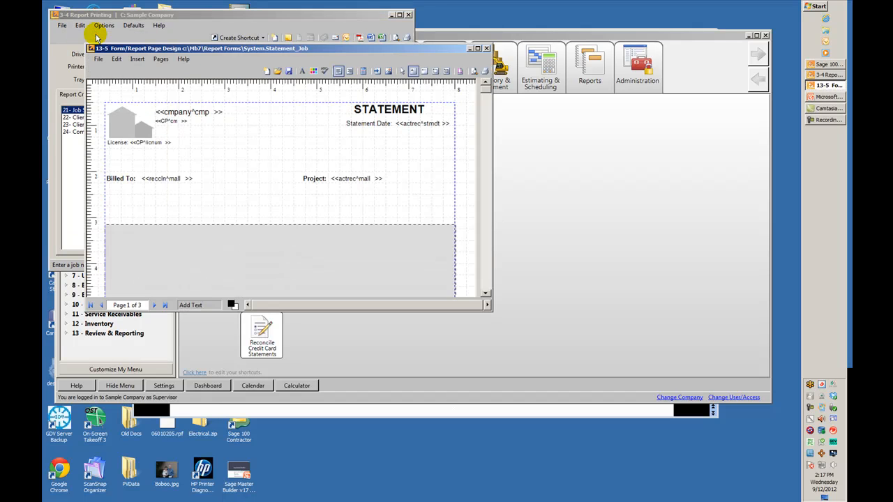
mouse_move(287, 71)
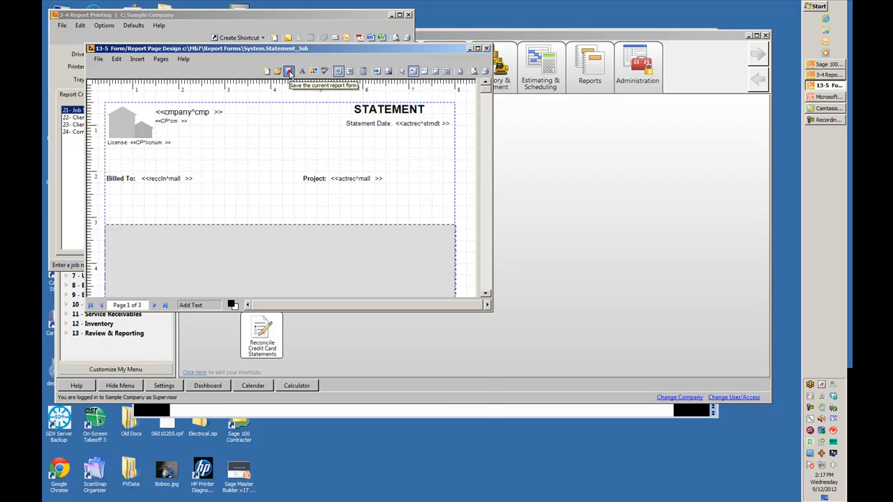
left_click(289, 70)
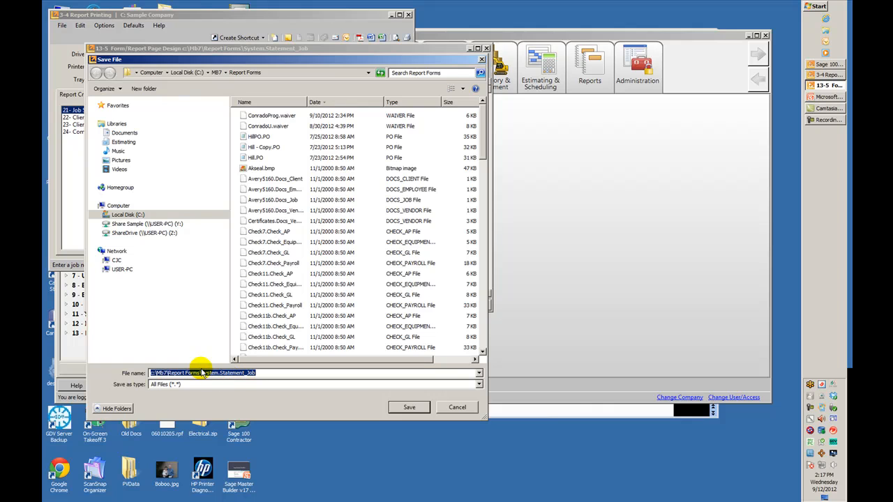
left_click(202, 373)
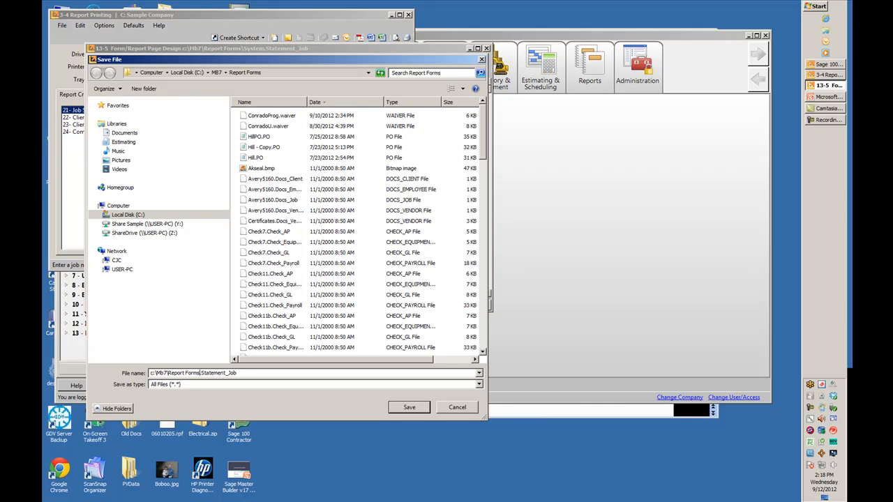
type("Mal")
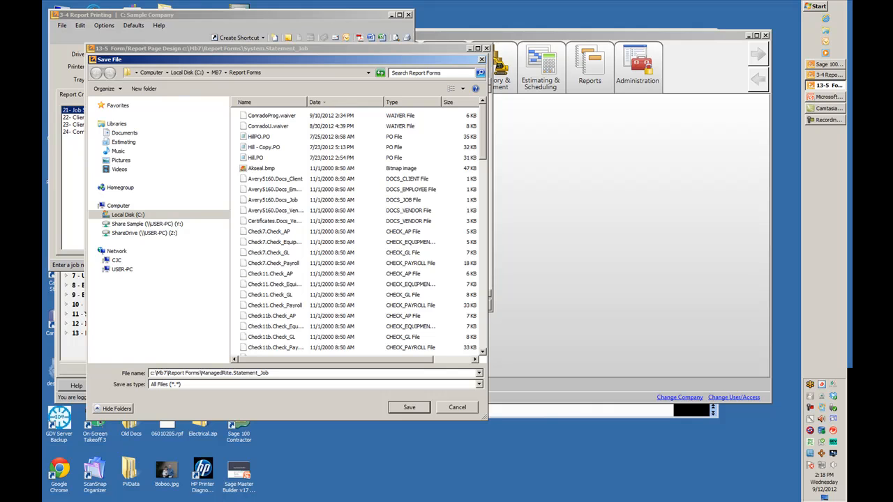
left_click(408, 407)
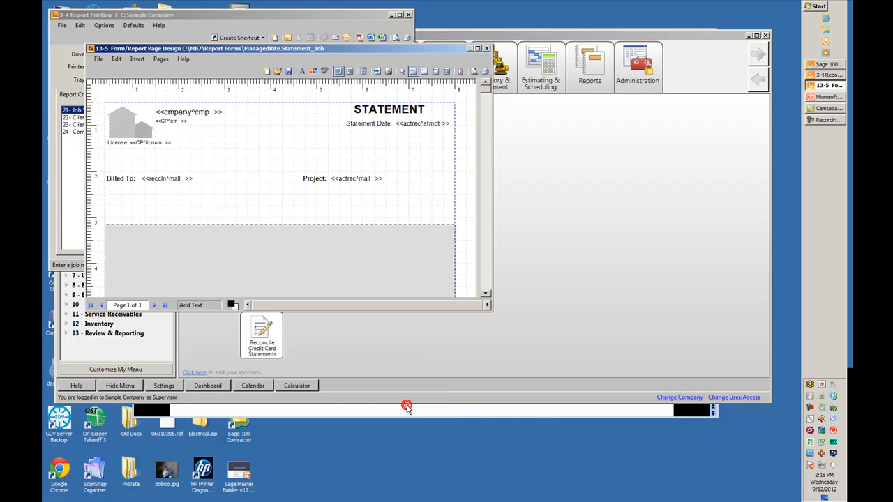
Change the form's STATEMENT heading to 'Retention Billing' and save the form.
left_click(388, 109)
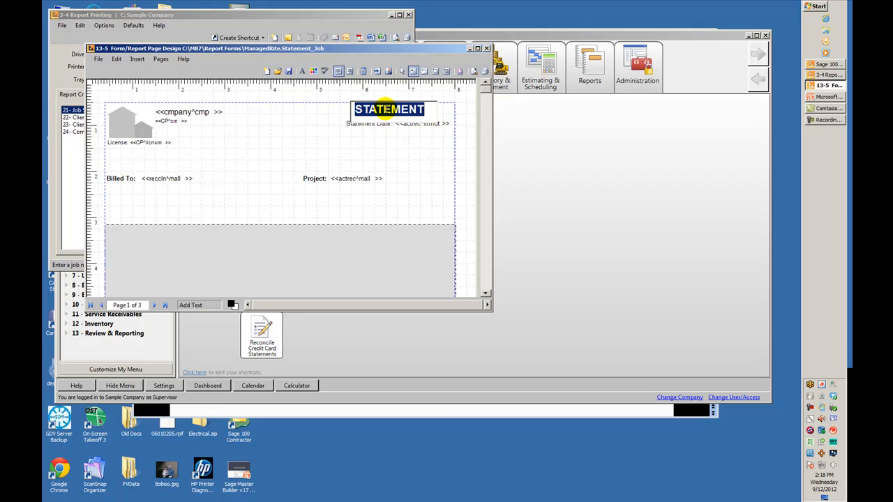
type("Retent")
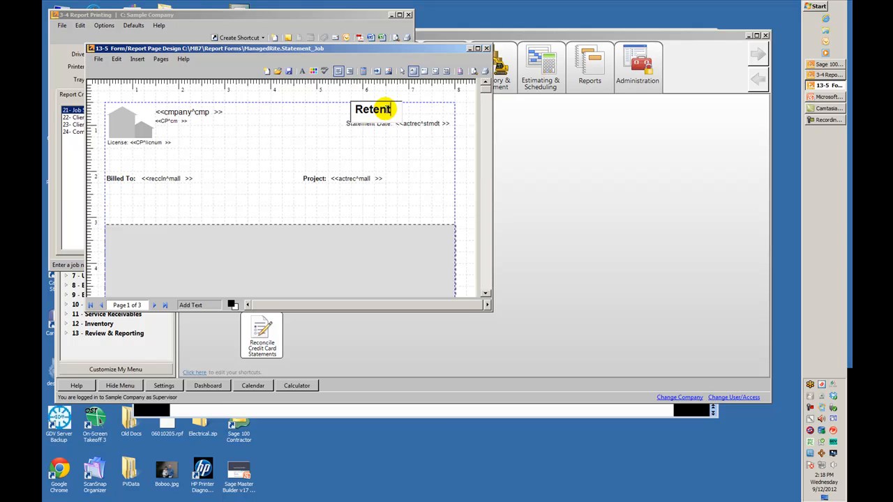
type("ion Billing")
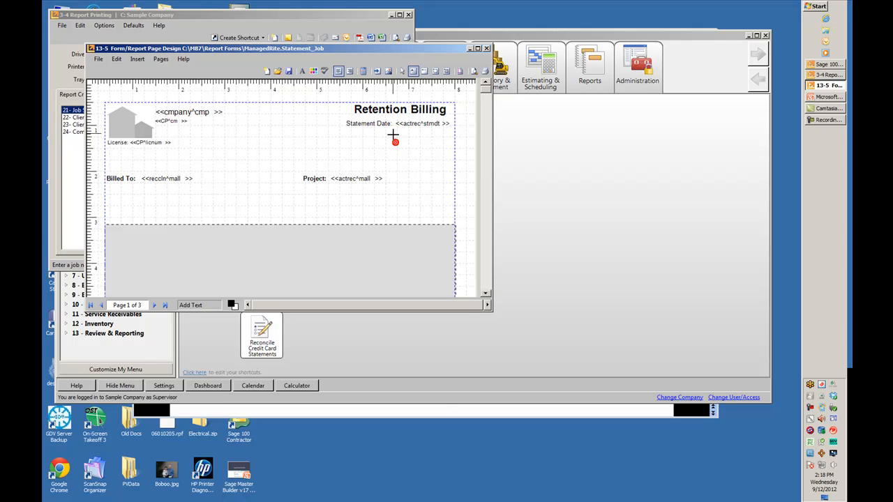
left_click(399, 109)
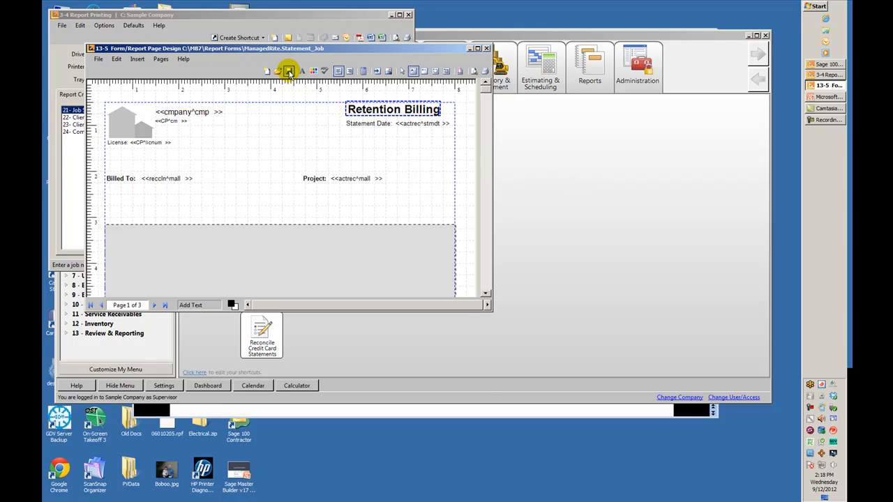
left_click(289, 69)
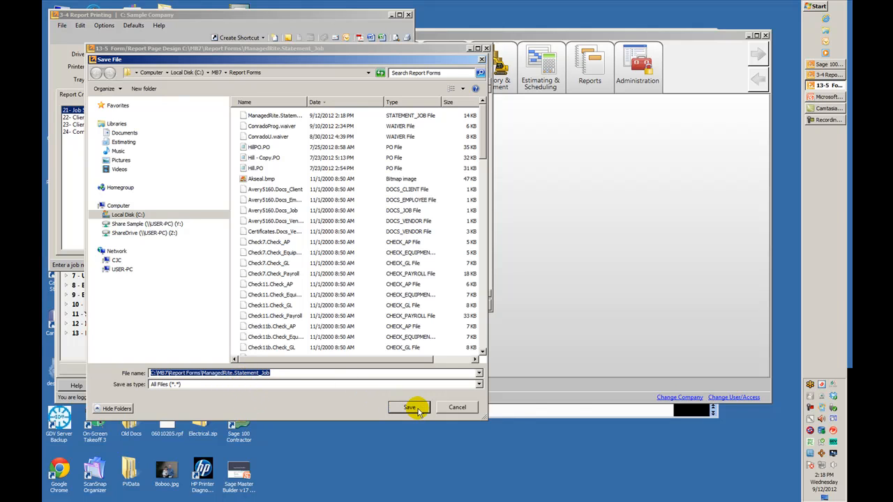
left_click(411, 407)
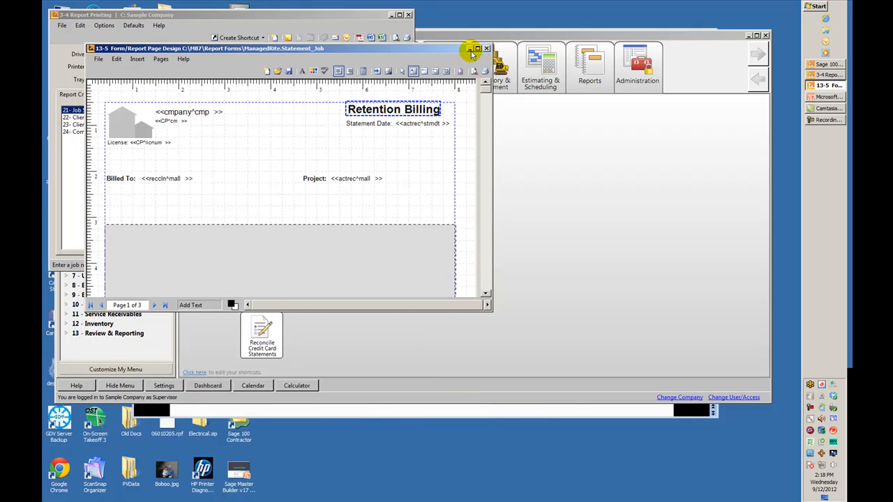
Preview the statement with the ManagedRite\Statement_Job form dated 09/15/2012, headed Retention Billing.
left_click(485, 48)
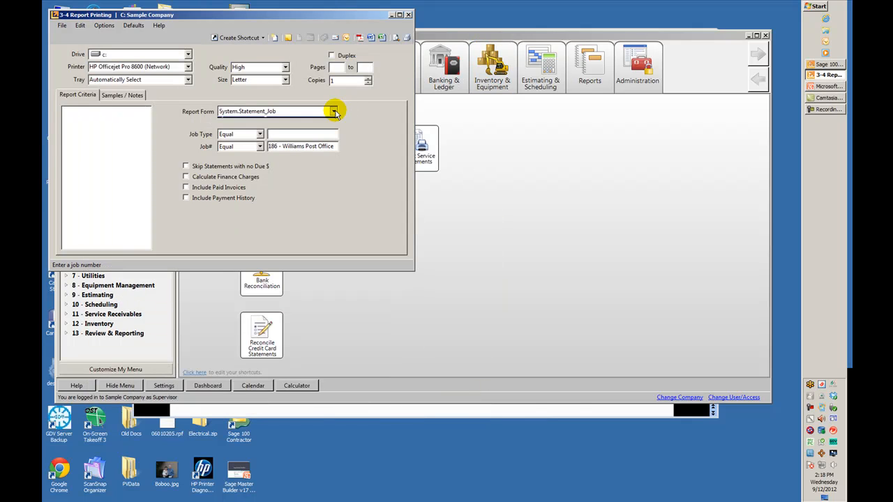
left_click(333, 112)
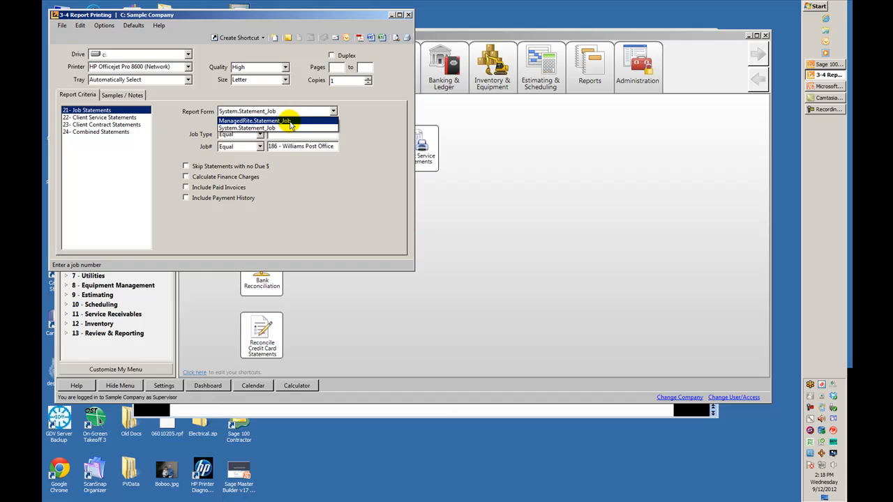
left_click(272, 120)
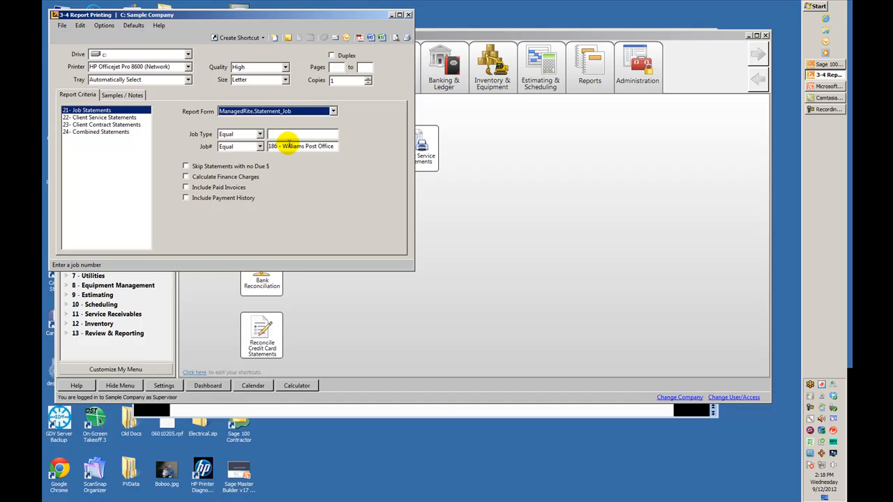
left_click(393, 37)
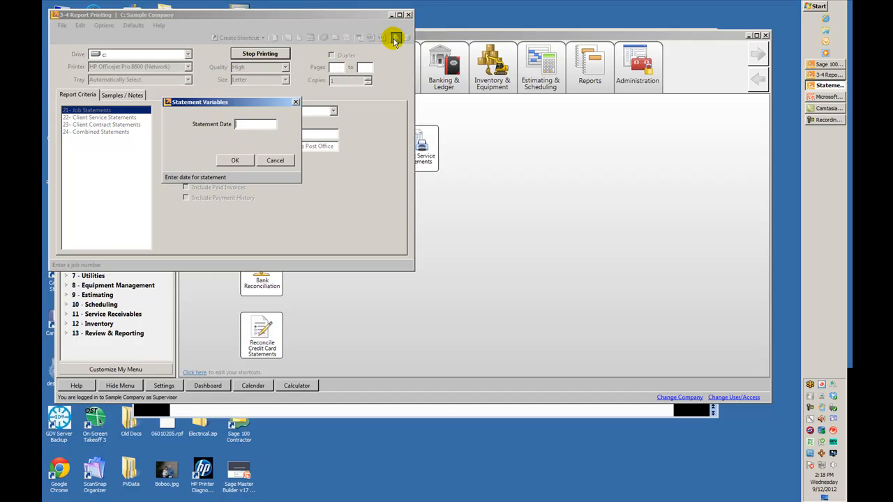
type("09/15/2012")
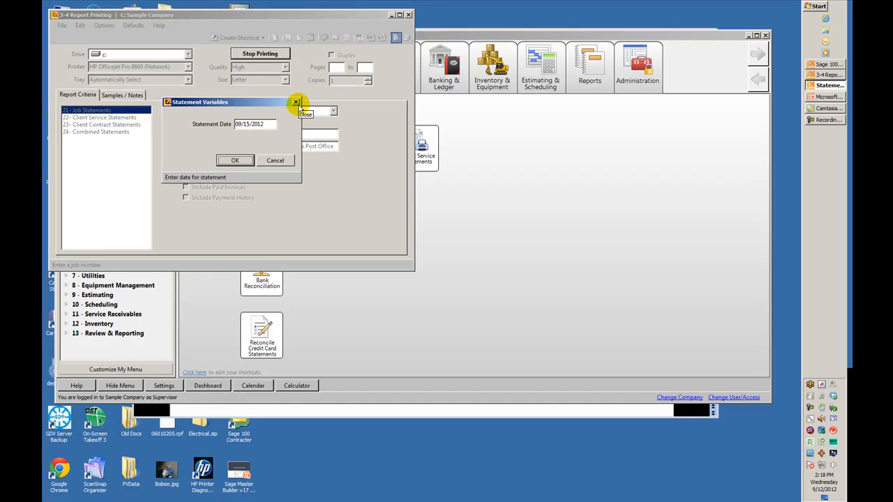
left_click(234, 159)
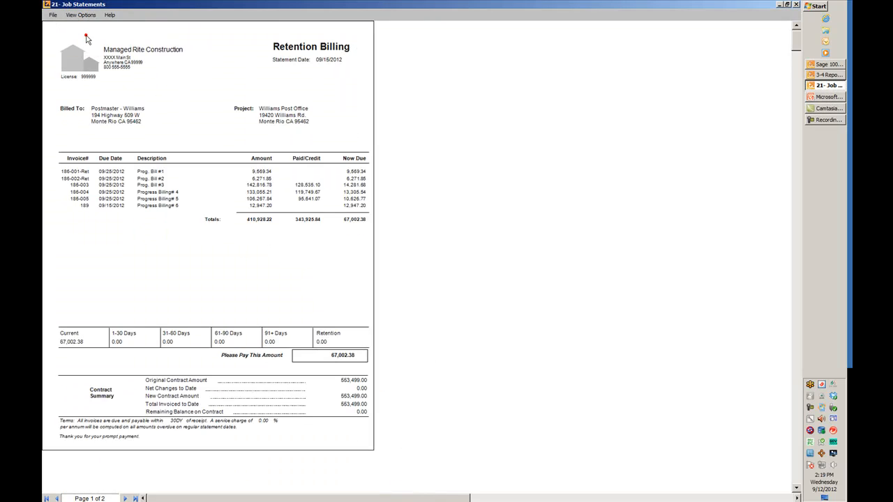
mouse_move(168, 291)
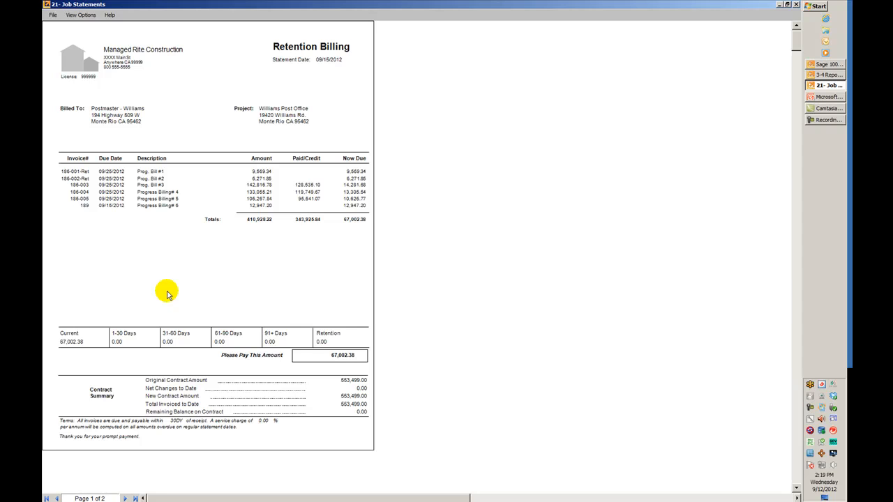
mouse_move(549, 33)
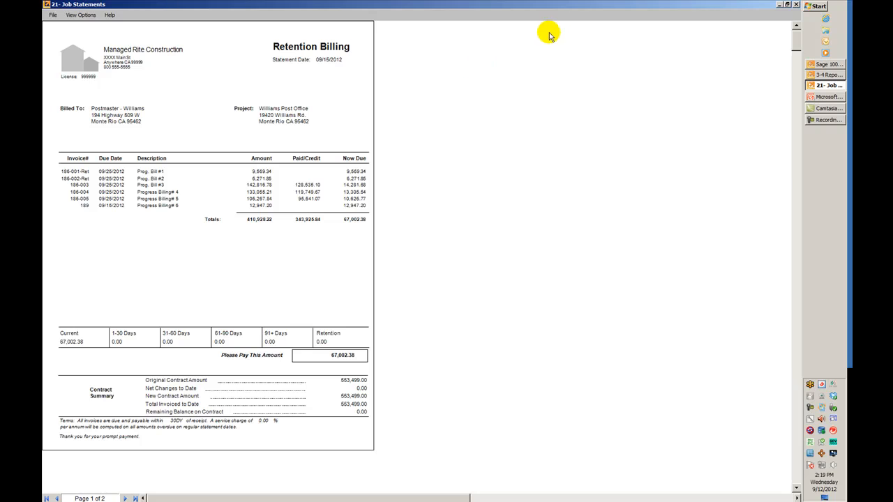
mouse_move(533, 44)
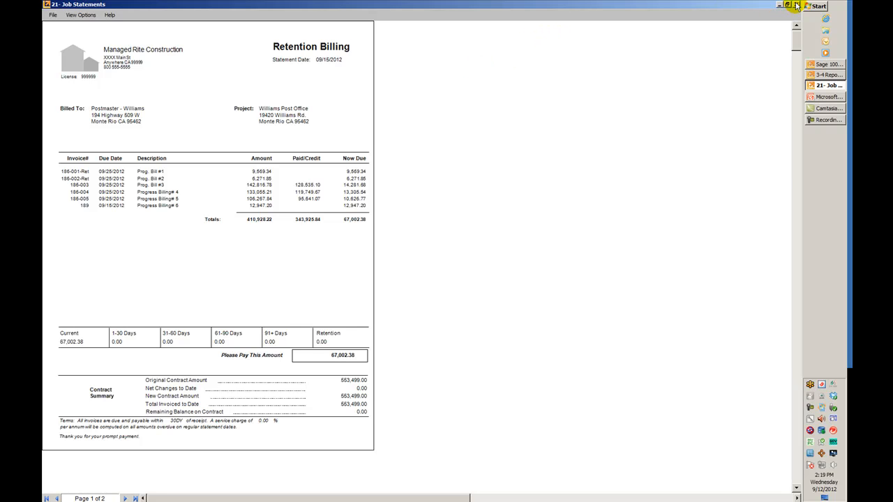
mouse_move(798, 9)
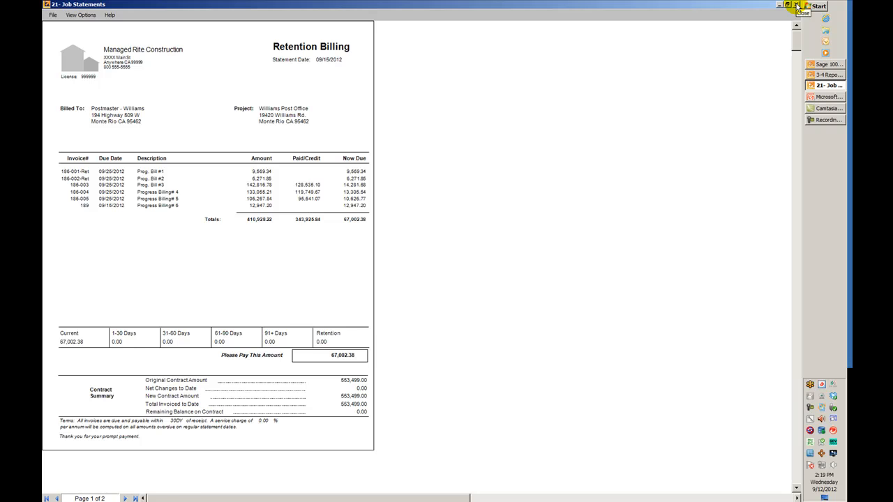